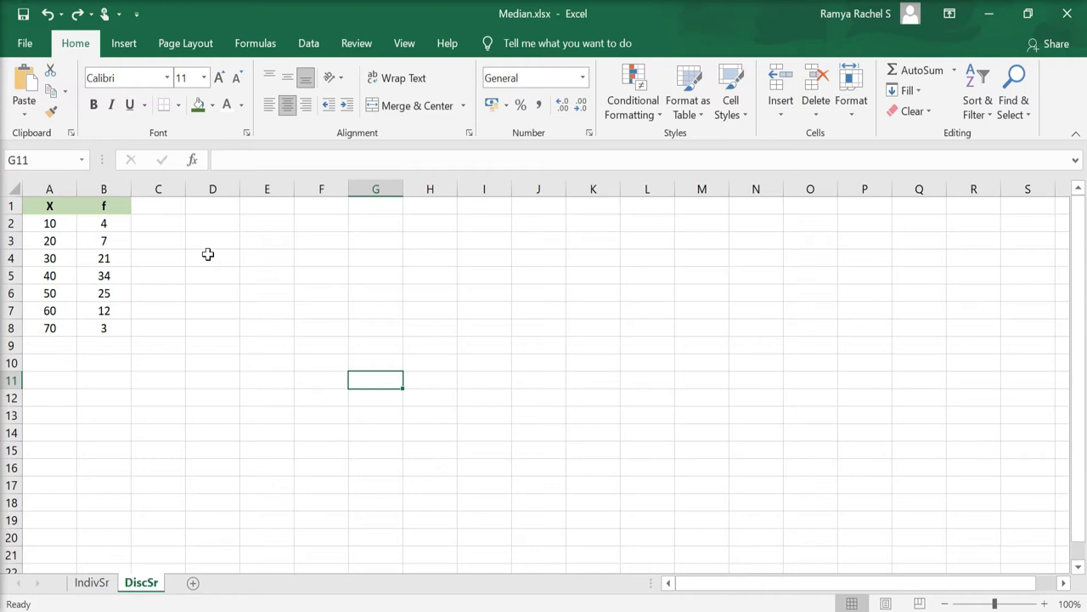
# Enter 'Cf' in C1 as the cumulative frequency heading.
pyautogui.click(157, 223)
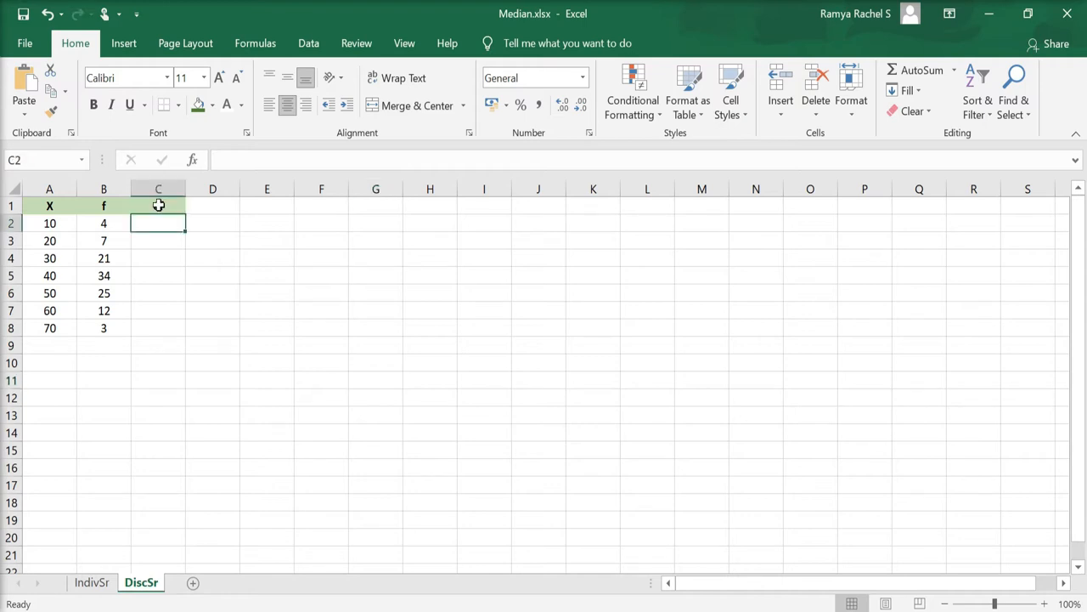
pyautogui.write('Cf')
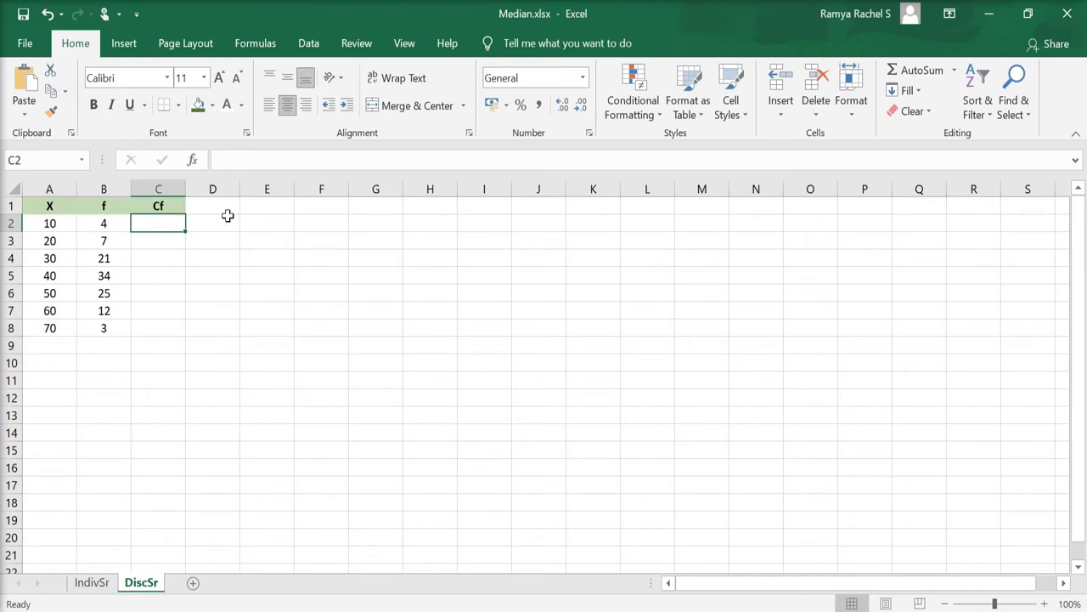
pyautogui.moveTo(312, 208)
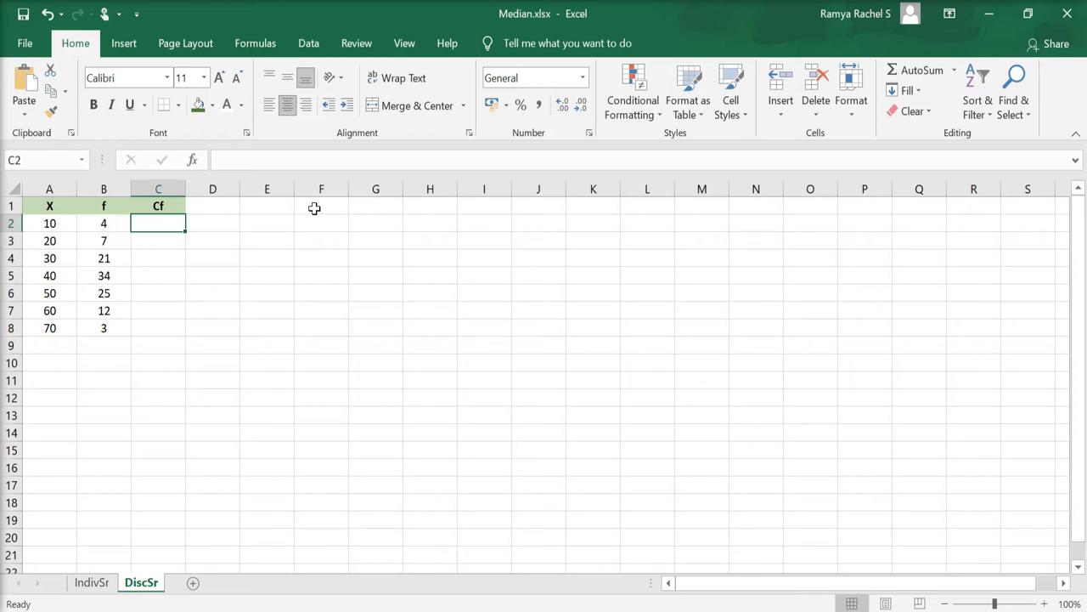
# Enter =B2 in C2 and =B3+C2 in C3, giving running totals 4 and 11.
pyautogui.write('=')
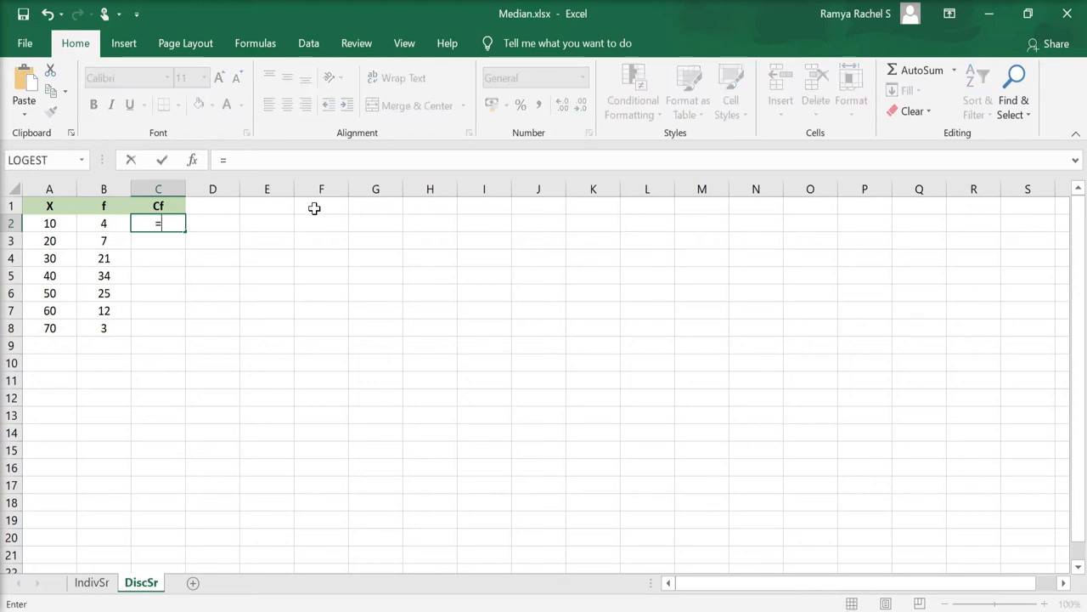
pyautogui.click(104, 222)
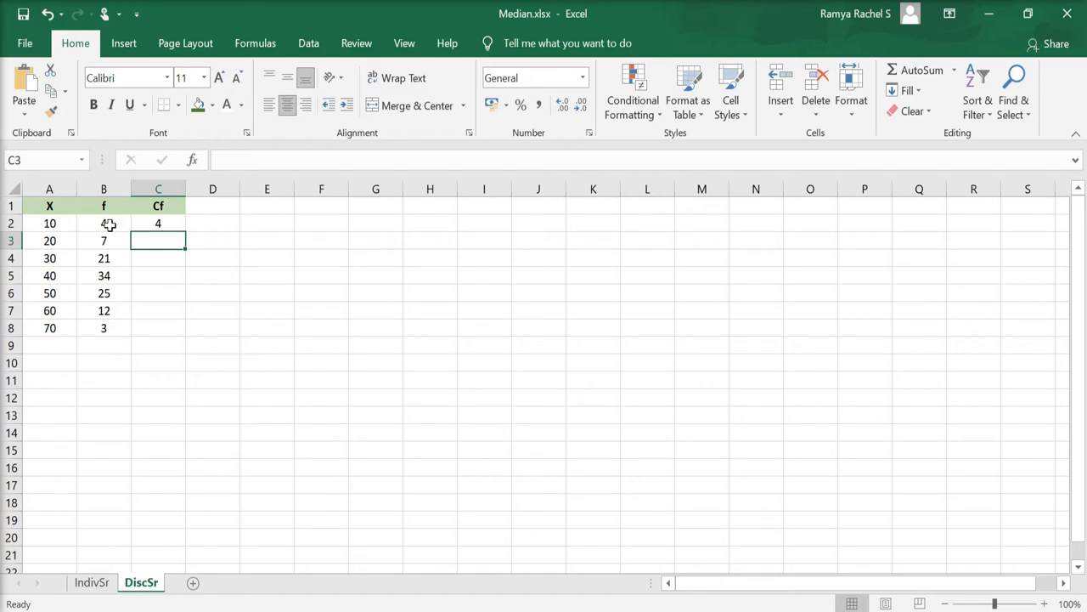
pyautogui.write('=B3+')
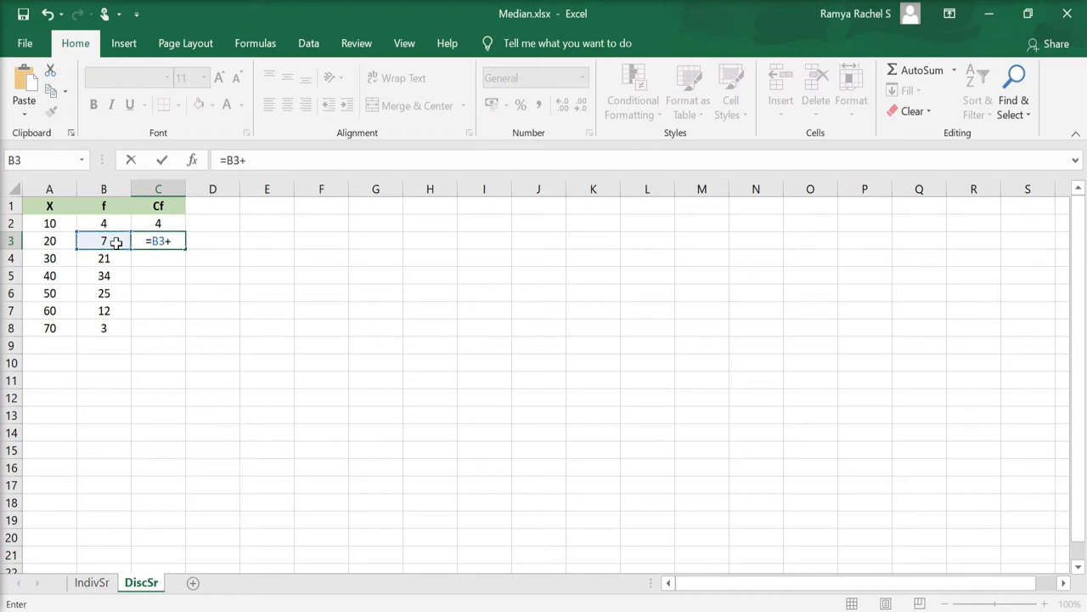
pyautogui.click(158, 222)
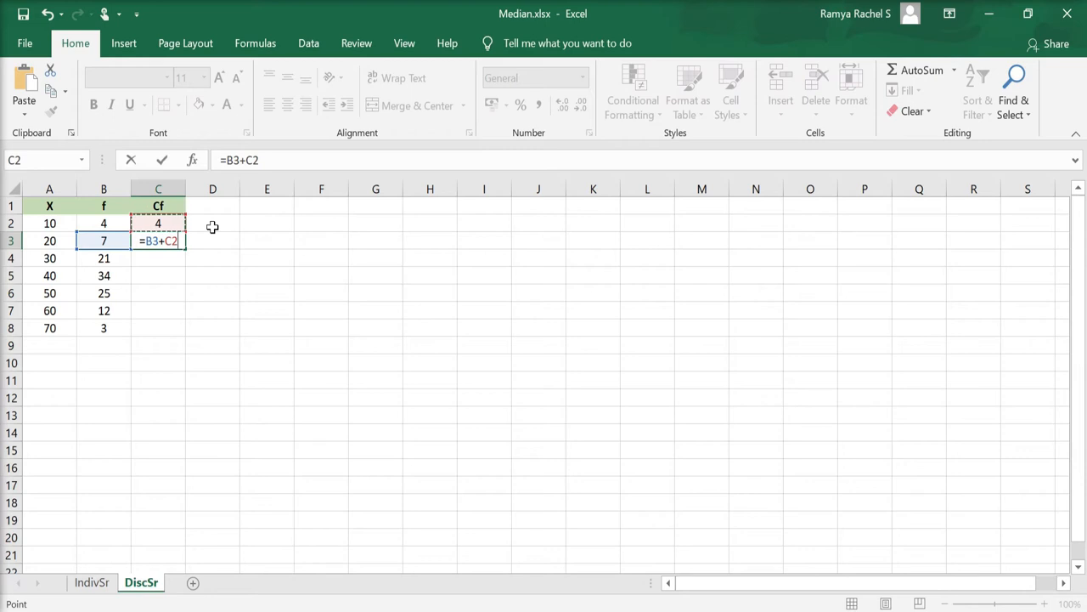
pyautogui.press('Return')
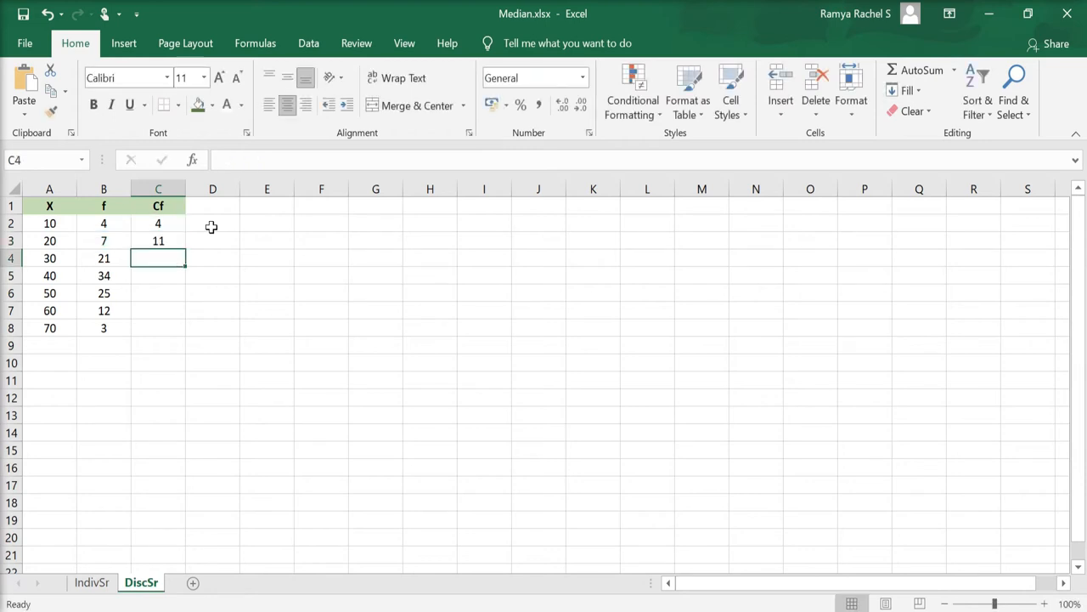
# Fill the Cf formula down to row 8 so totals reach 106, and mark that final total.
pyautogui.click(158, 240)
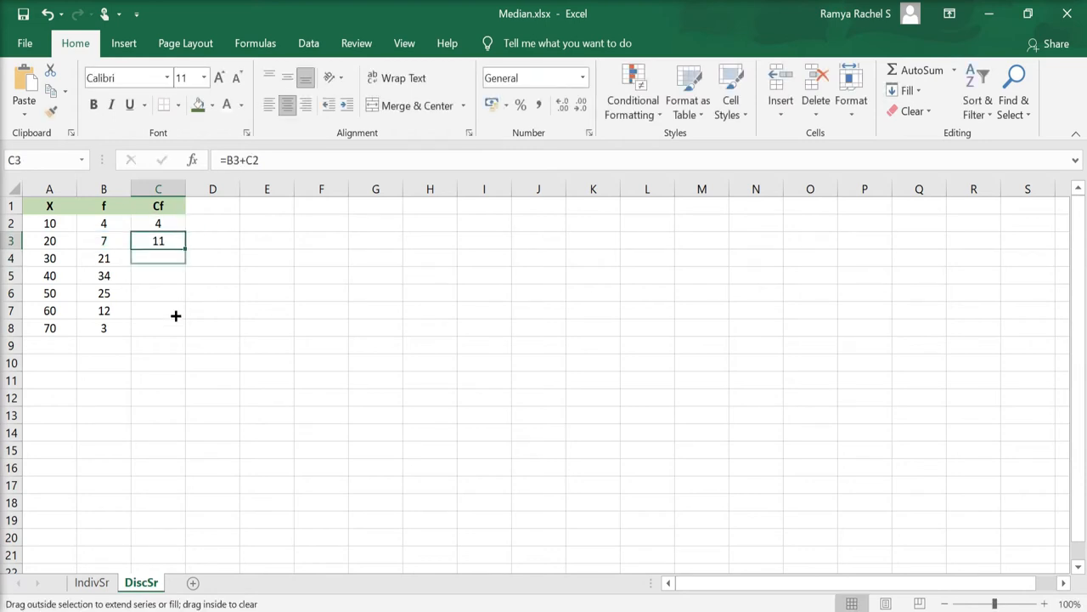
pyautogui.moveTo(158, 240); pyautogui.dragTo(158, 328)
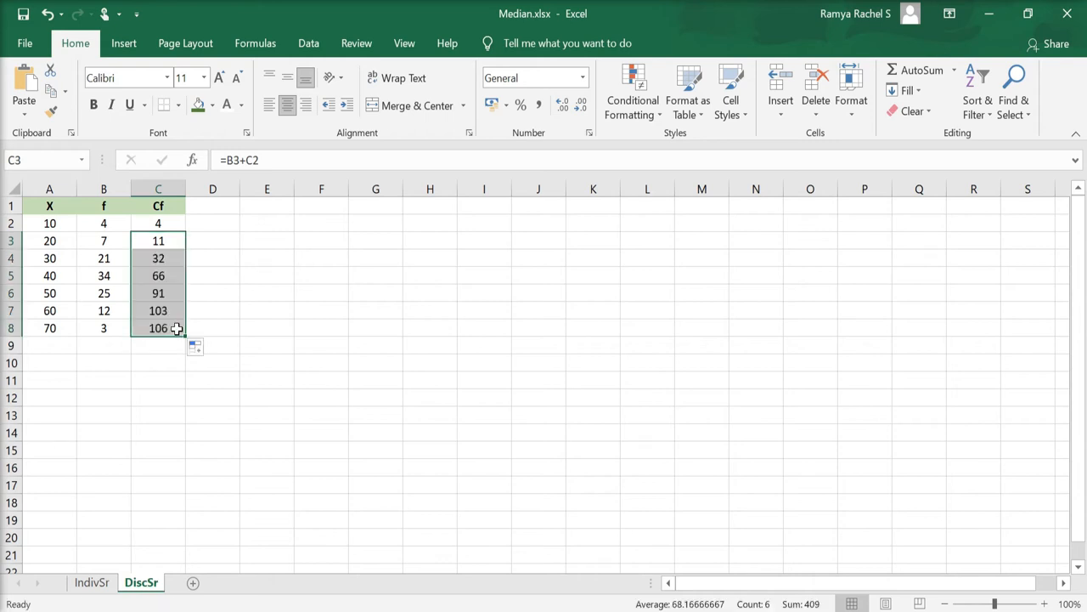
pyautogui.click(158, 328)
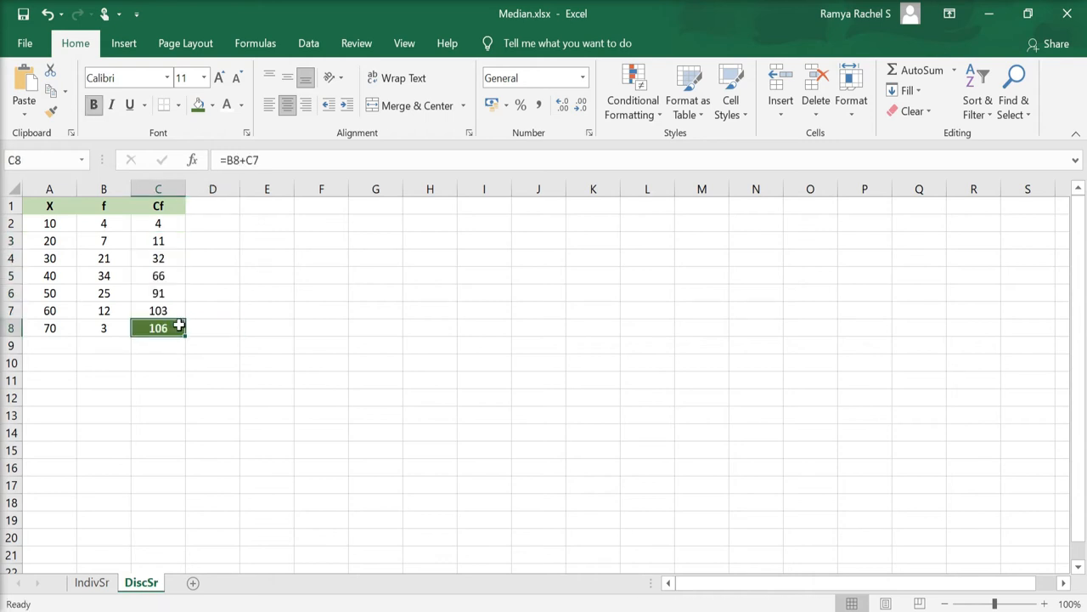
pyautogui.click(103, 344)
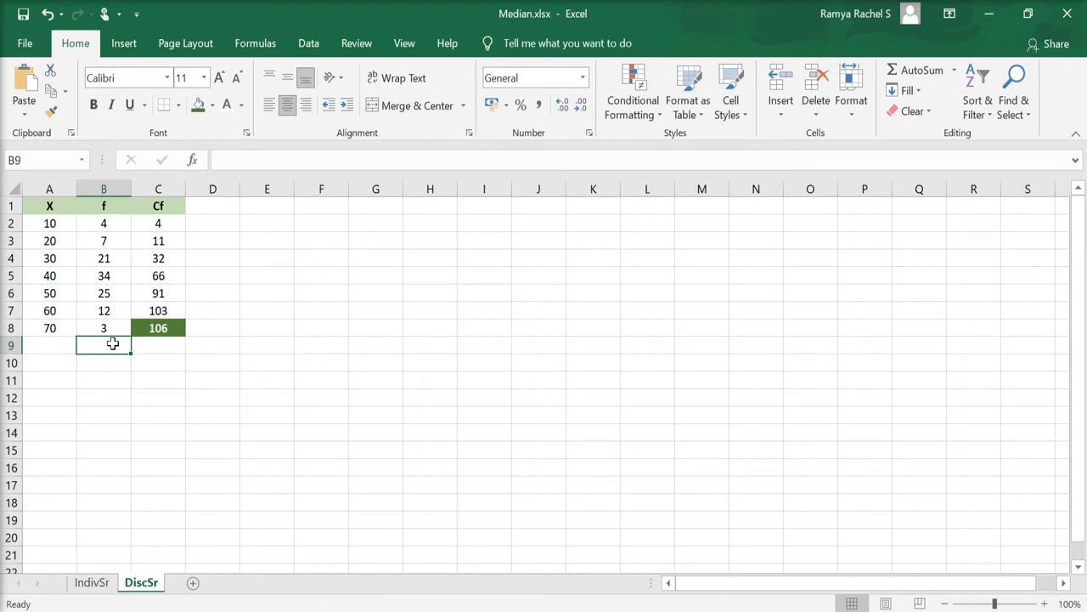
pyautogui.moveTo(313, 369)
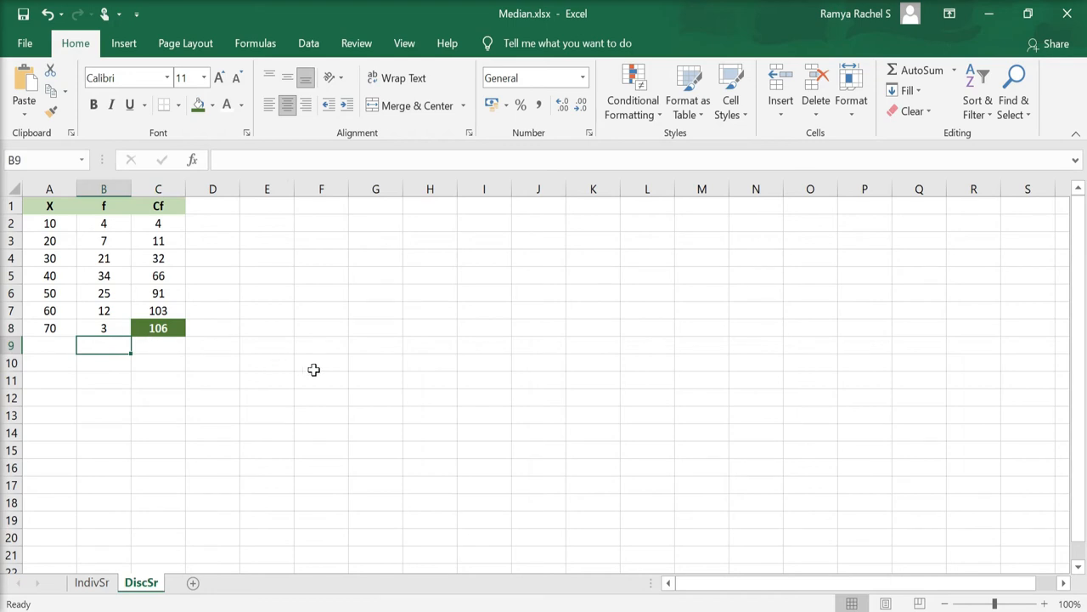
pyautogui.moveTo(475, 345)
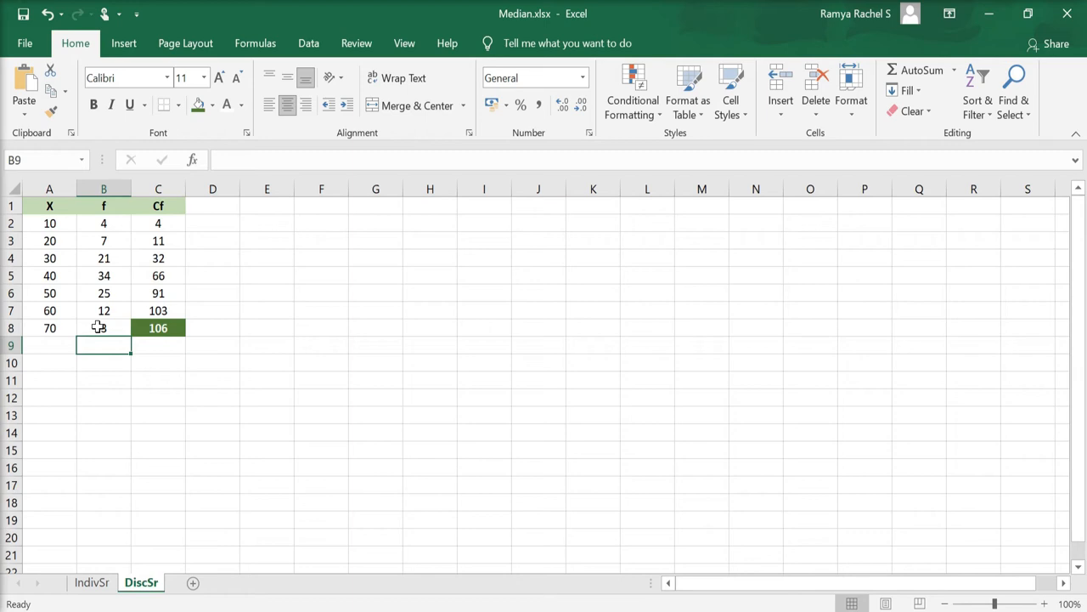
# Sum frequencies B2:B8 into B9 for a total of 106 and select it for highlighting.
pyautogui.write('=')
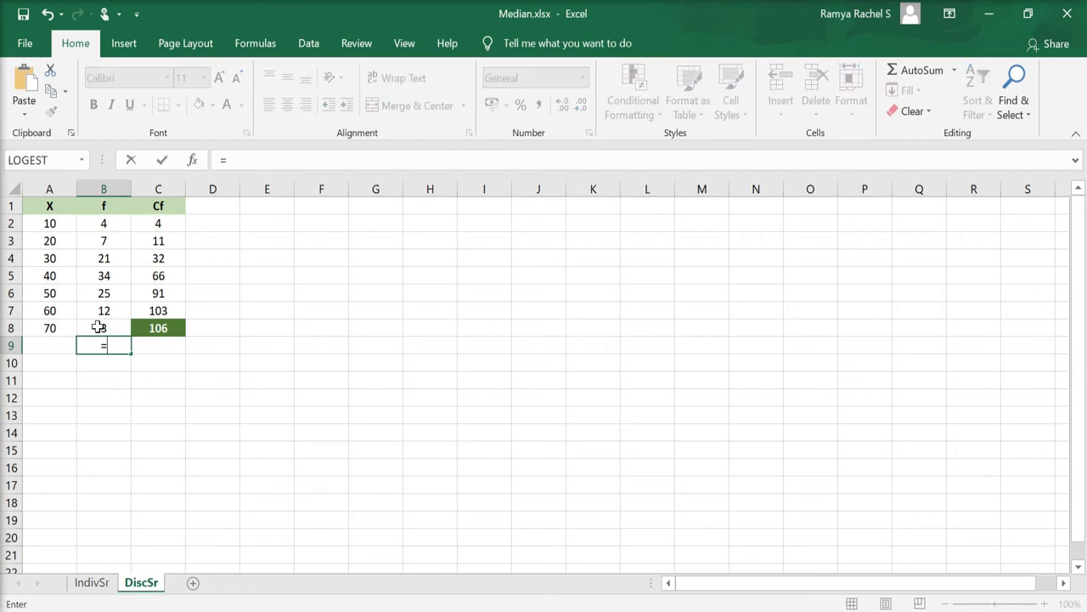
pyautogui.write('SUM(')
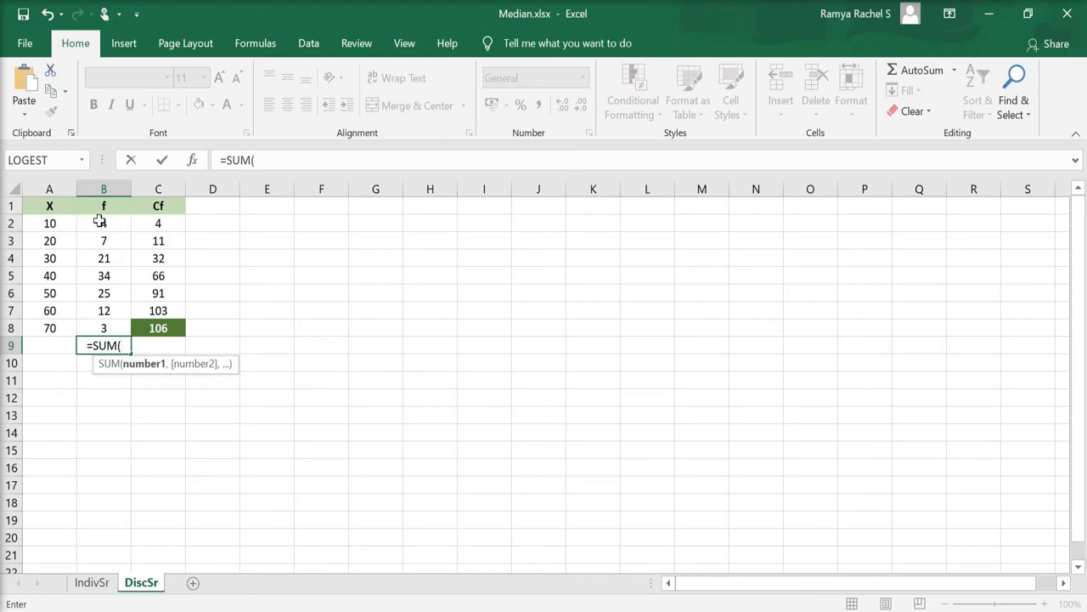
pyautogui.moveTo(103, 223); pyautogui.dragTo(104, 327)
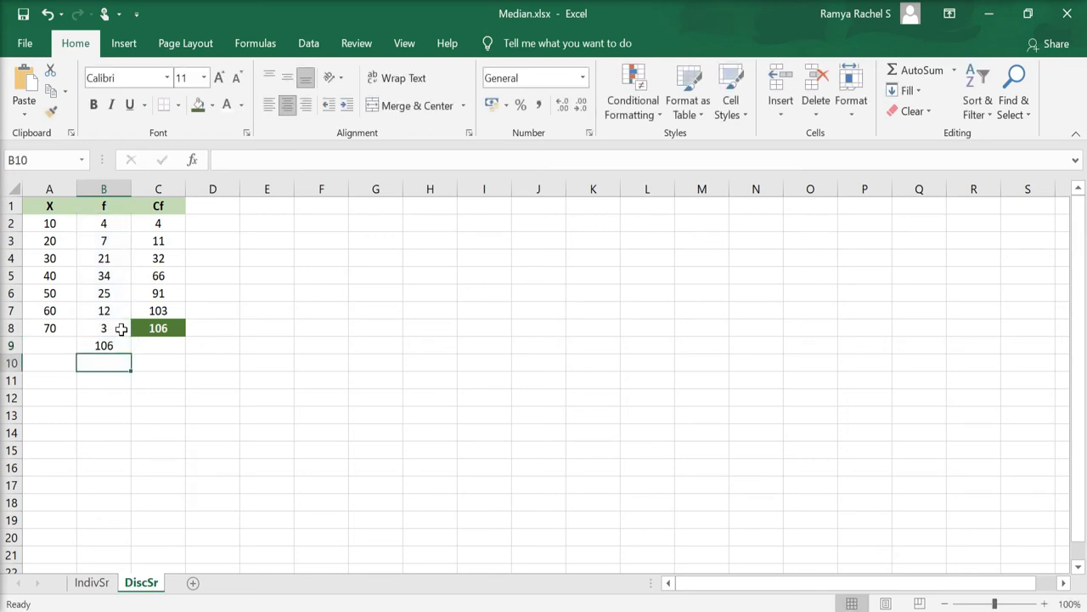
pyautogui.click(213, 380)
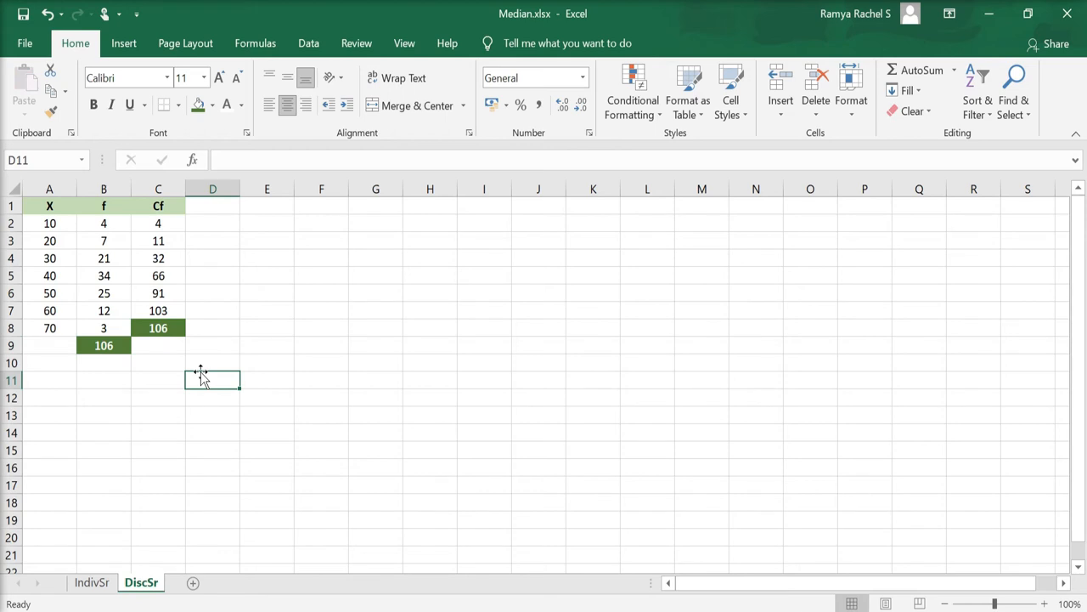
# Add the N label to the median table and enter 106 as its value.
pyautogui.write('N')
pyautogui.click(212, 398)
pyautogui.write('(N+1')
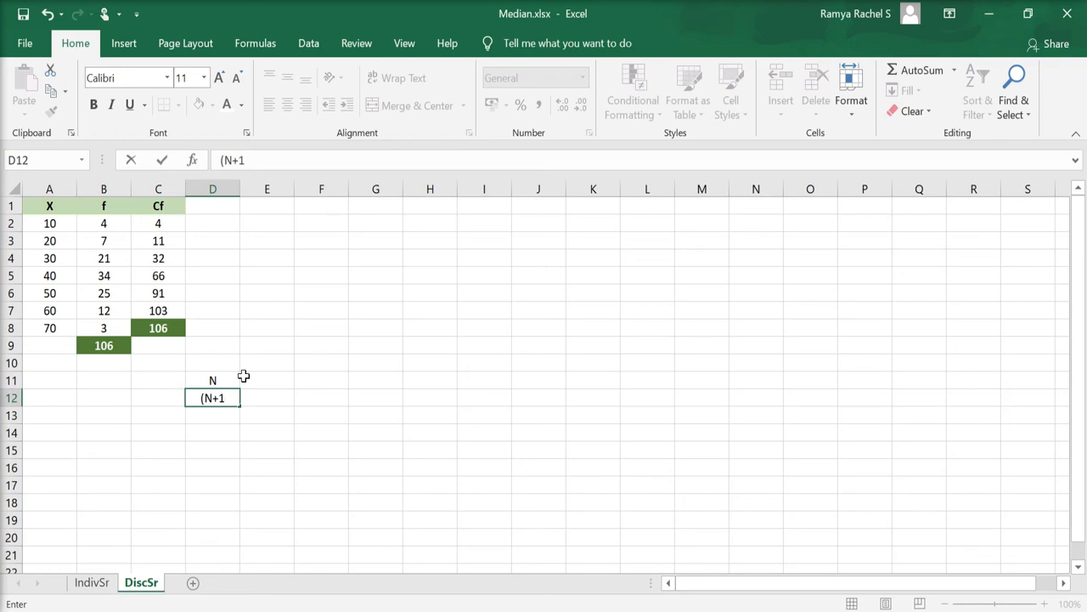
pyautogui.write(')/2')
pyautogui.press('enter')
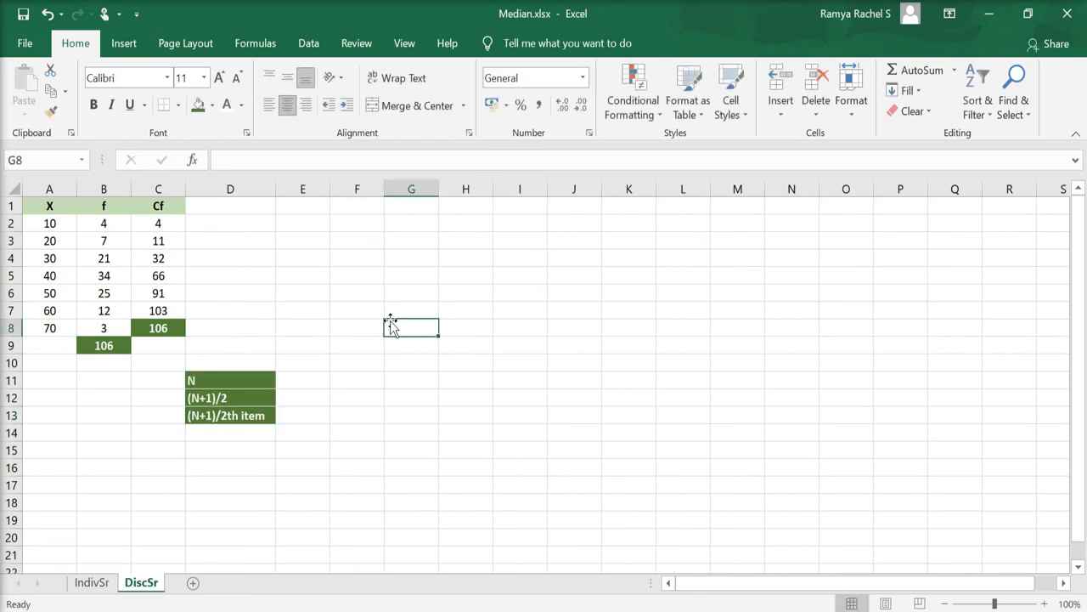
pyautogui.click(303, 380)
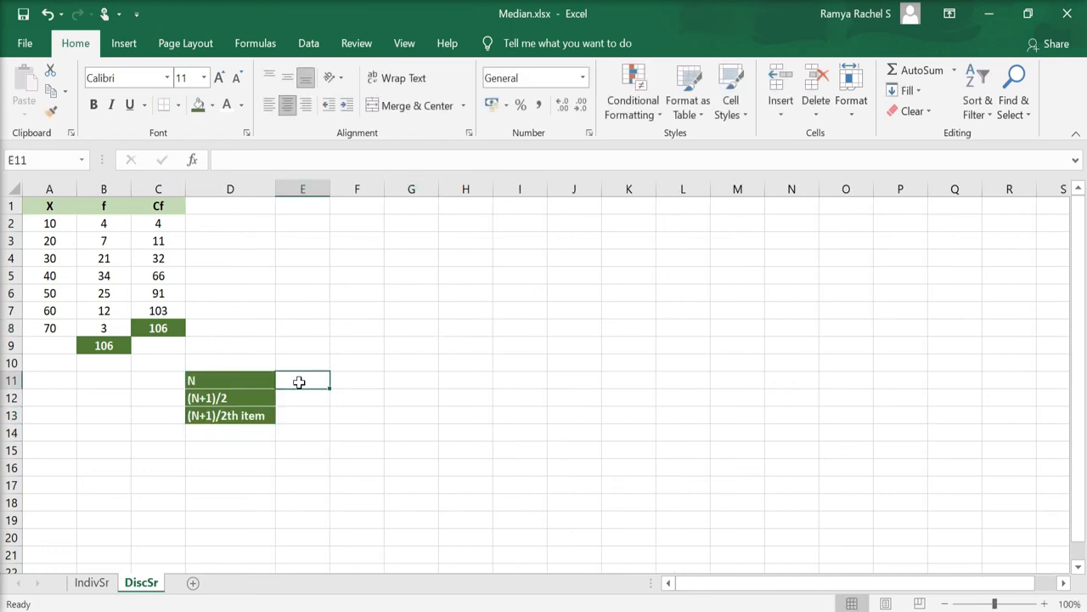
pyautogui.write('106')
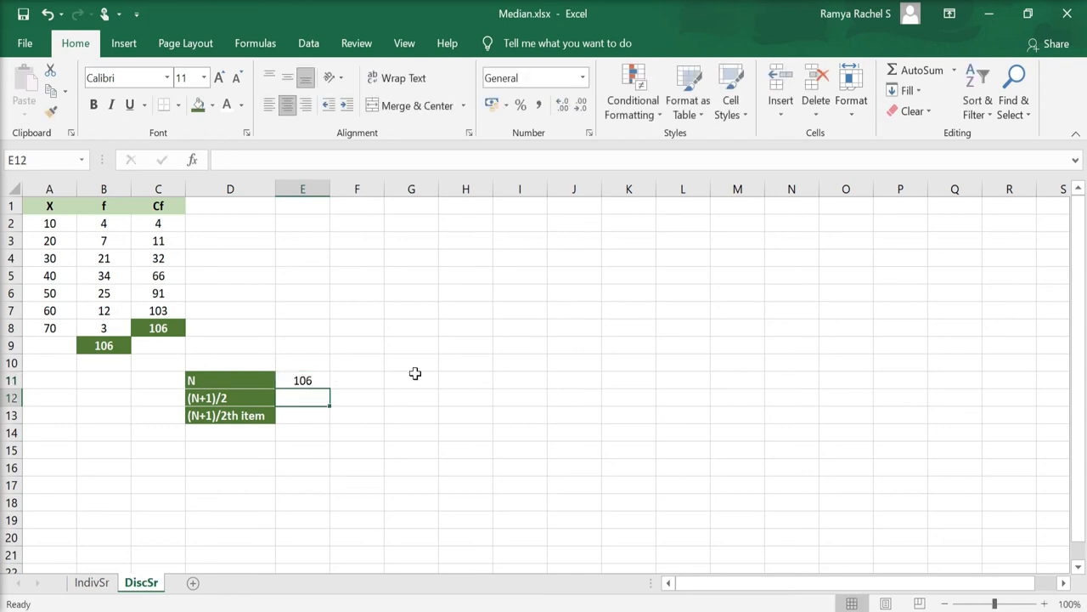
# Enter =(E11+1)/2 in E12 to compute 53.5.
pyautogui.write('=')
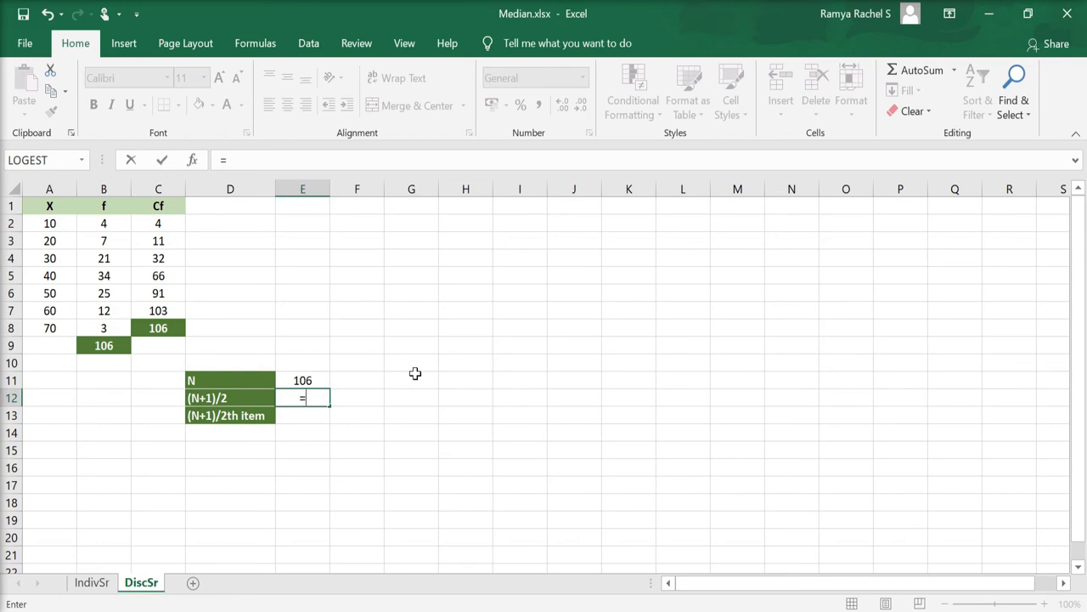
pyautogui.write('(E11+')
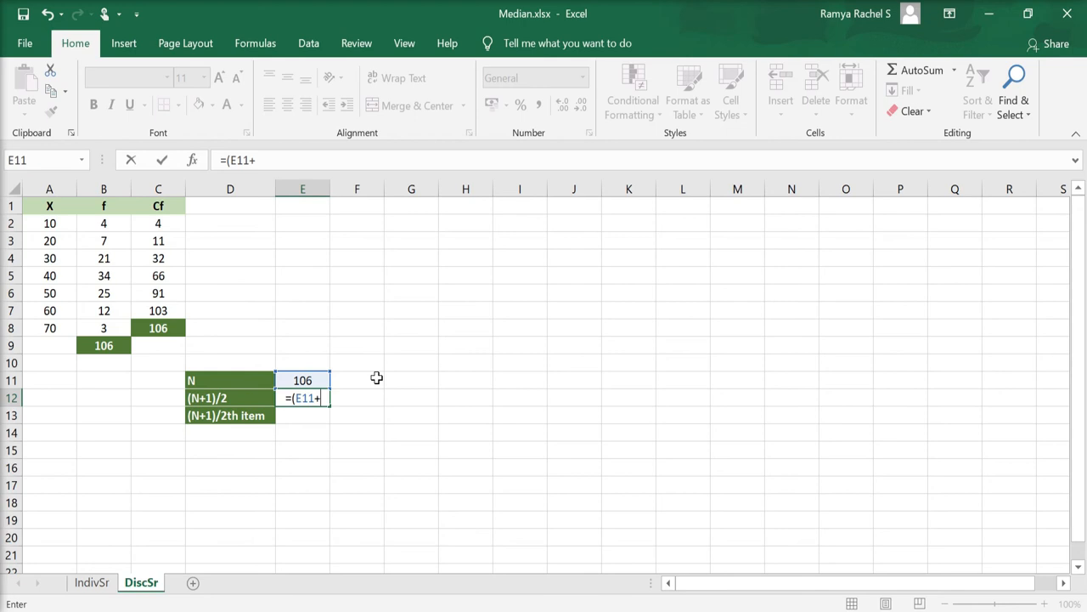
pyautogui.write('1)/')
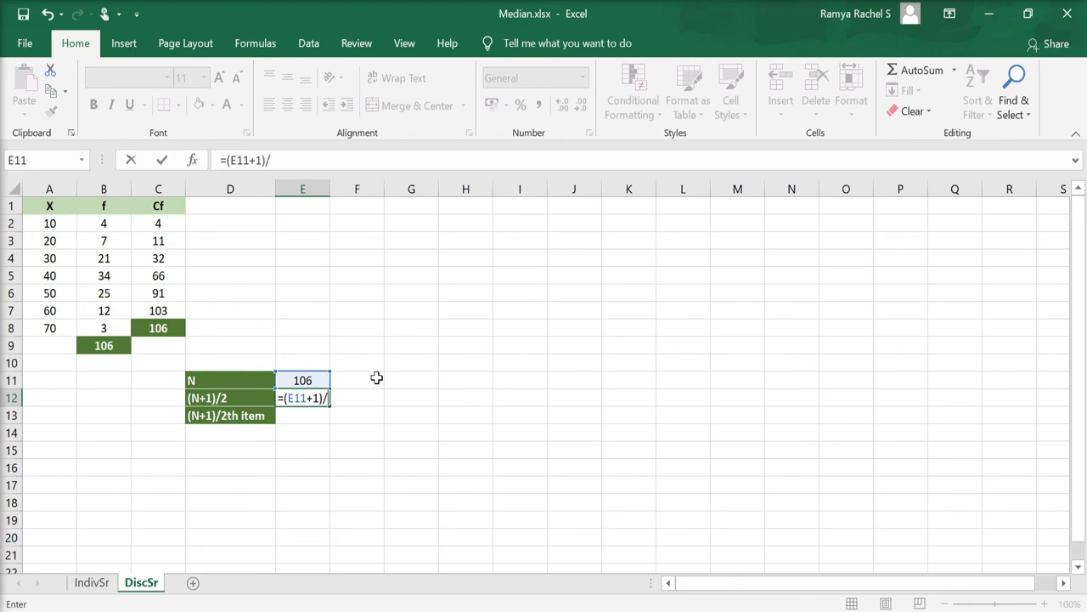
pyautogui.write('2')
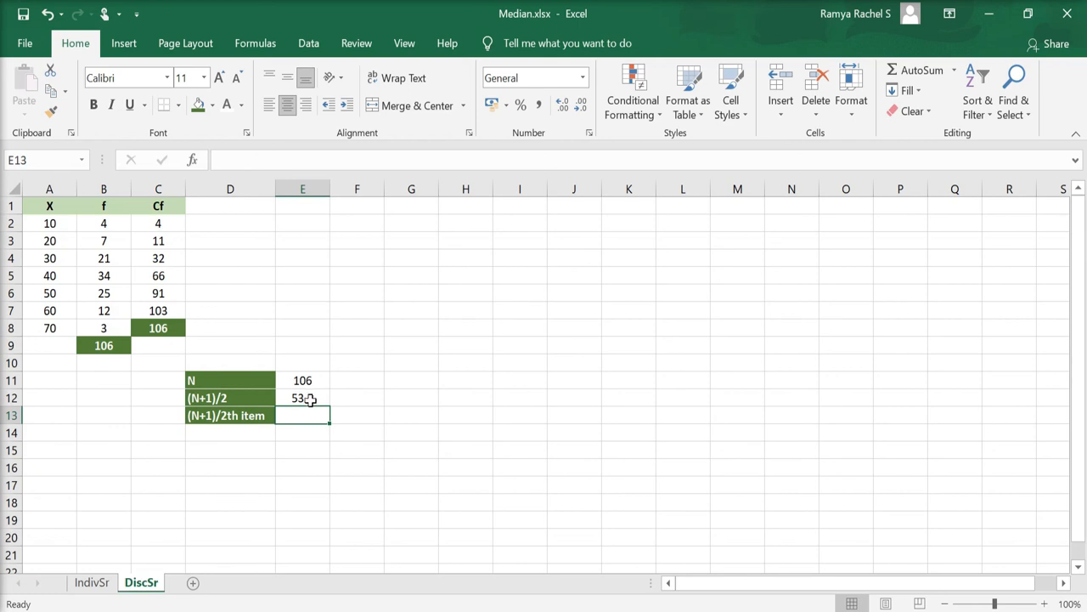
# Check the 53.5 formula, then highlight cumulative frequency 66 and X value 40.
pyautogui.click(302, 397)
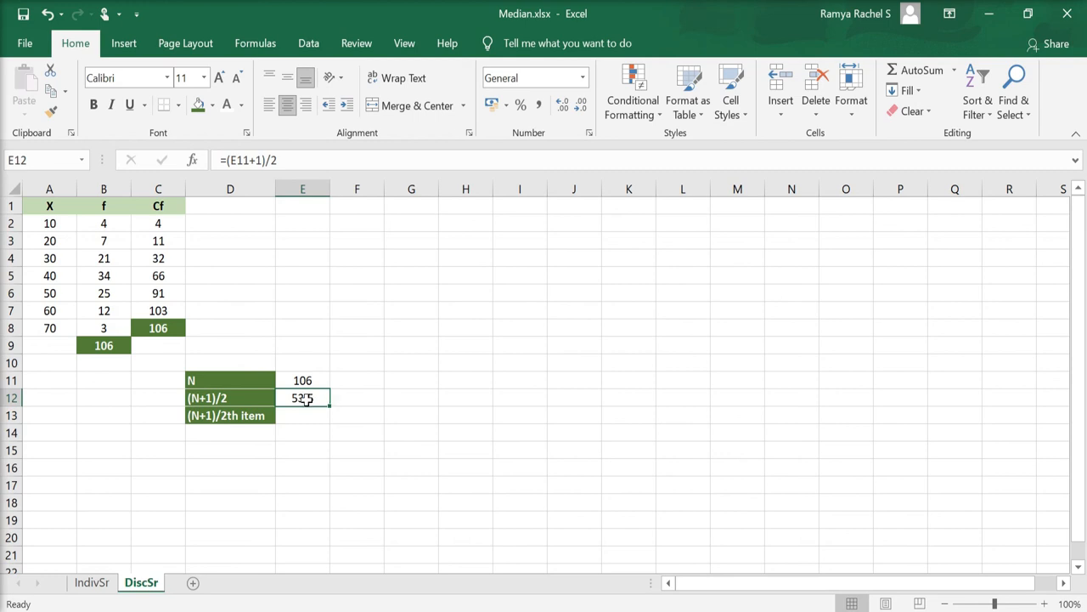
pyautogui.moveTo(305, 398)
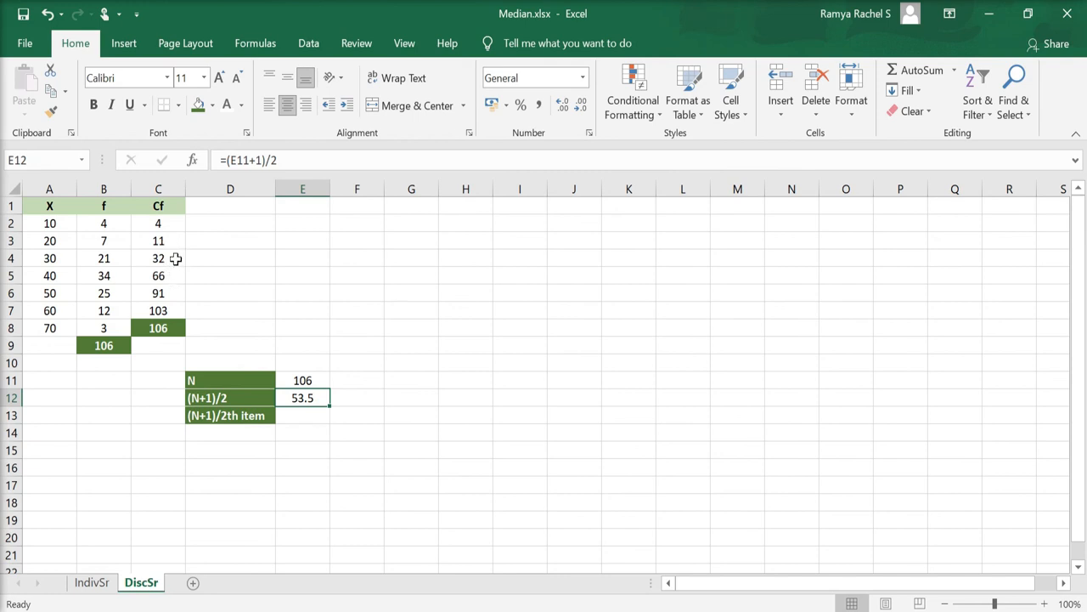
pyautogui.click(158, 276)
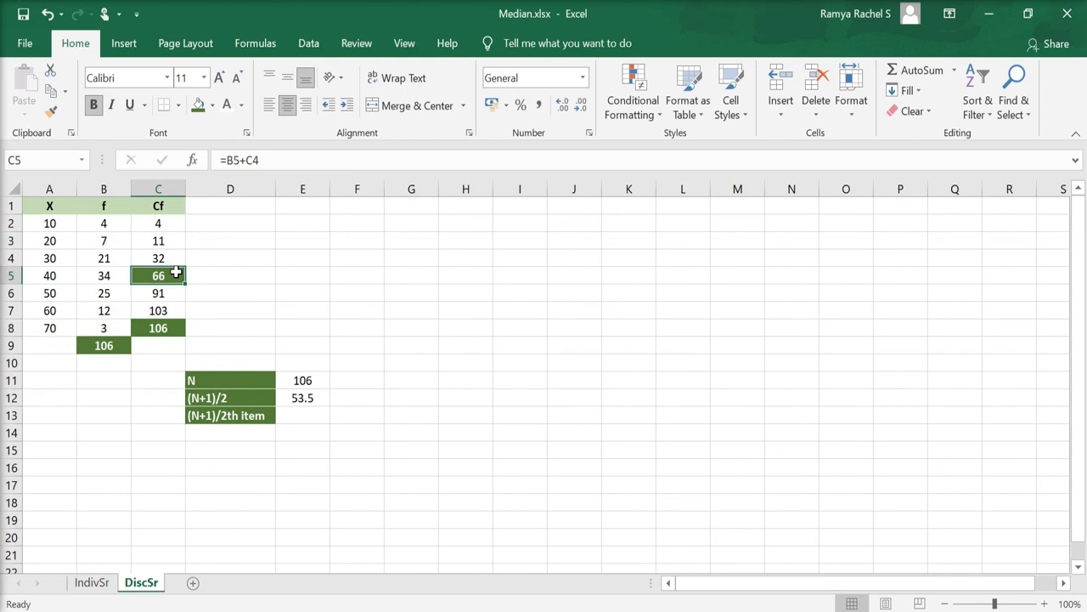
pyautogui.moveTo(64, 274)
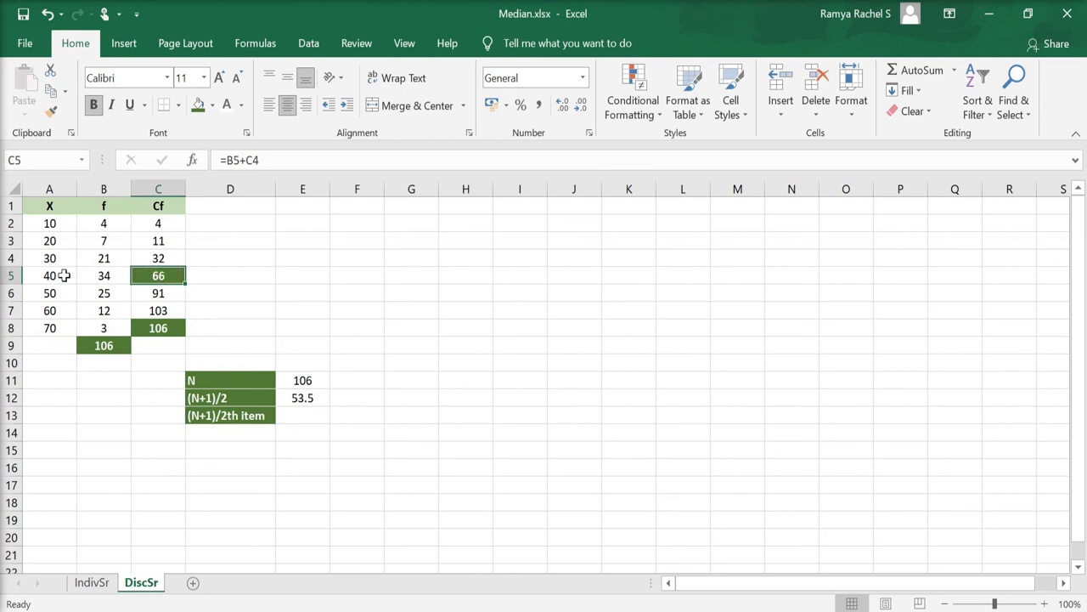
pyautogui.click(49, 276)
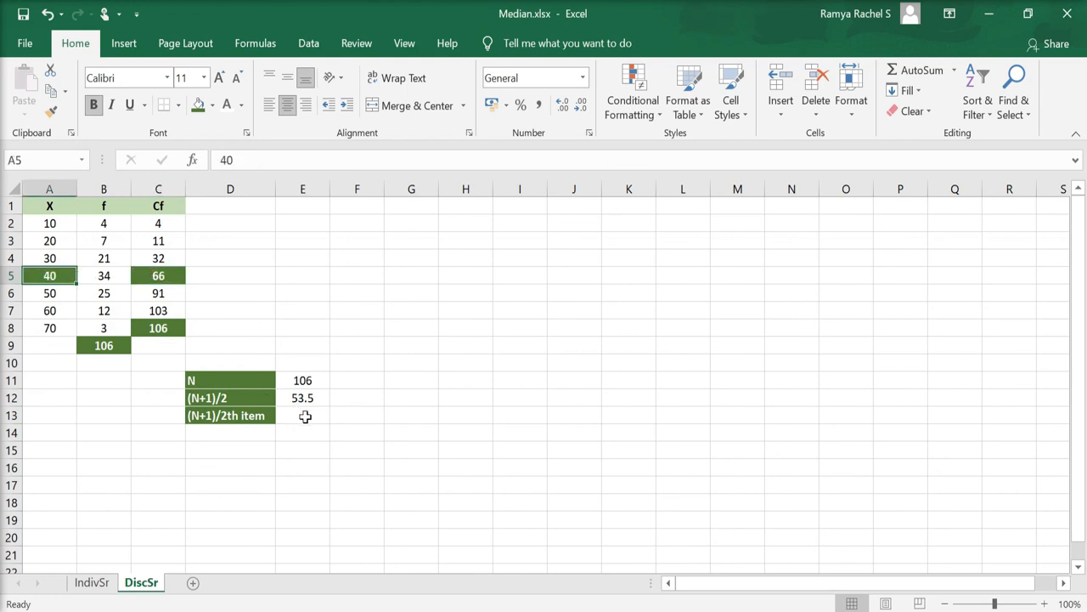